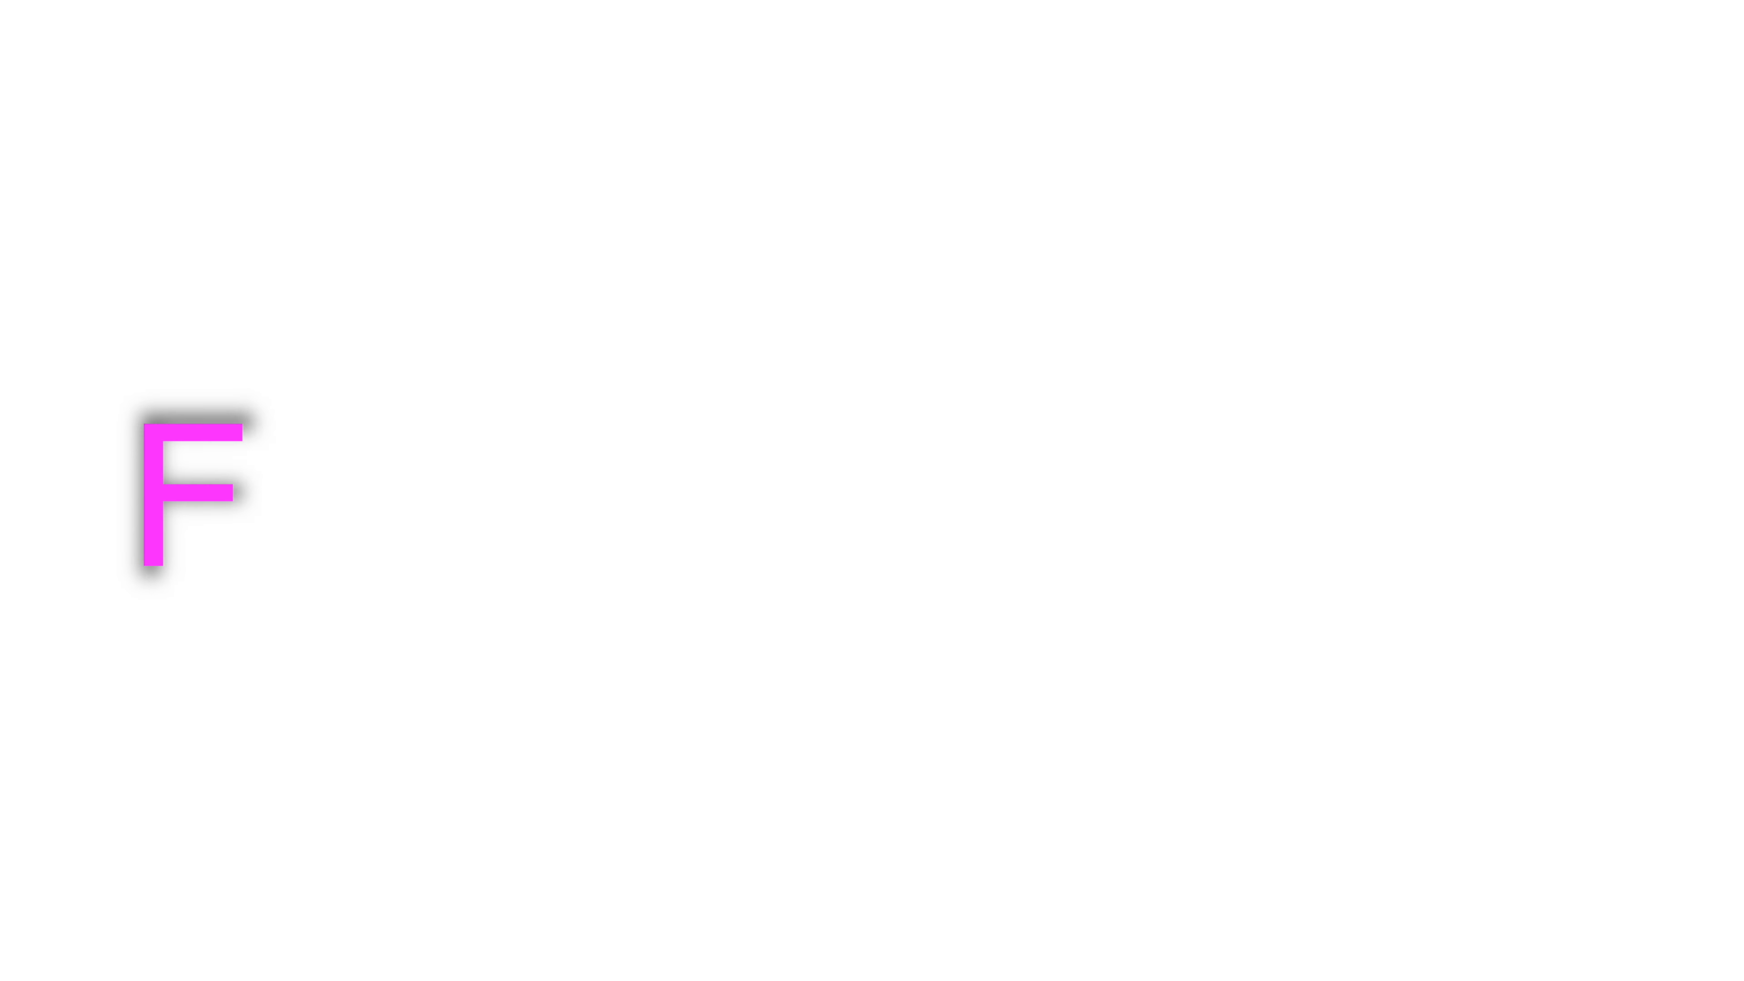
pyautogui.write("LORA'S FU")
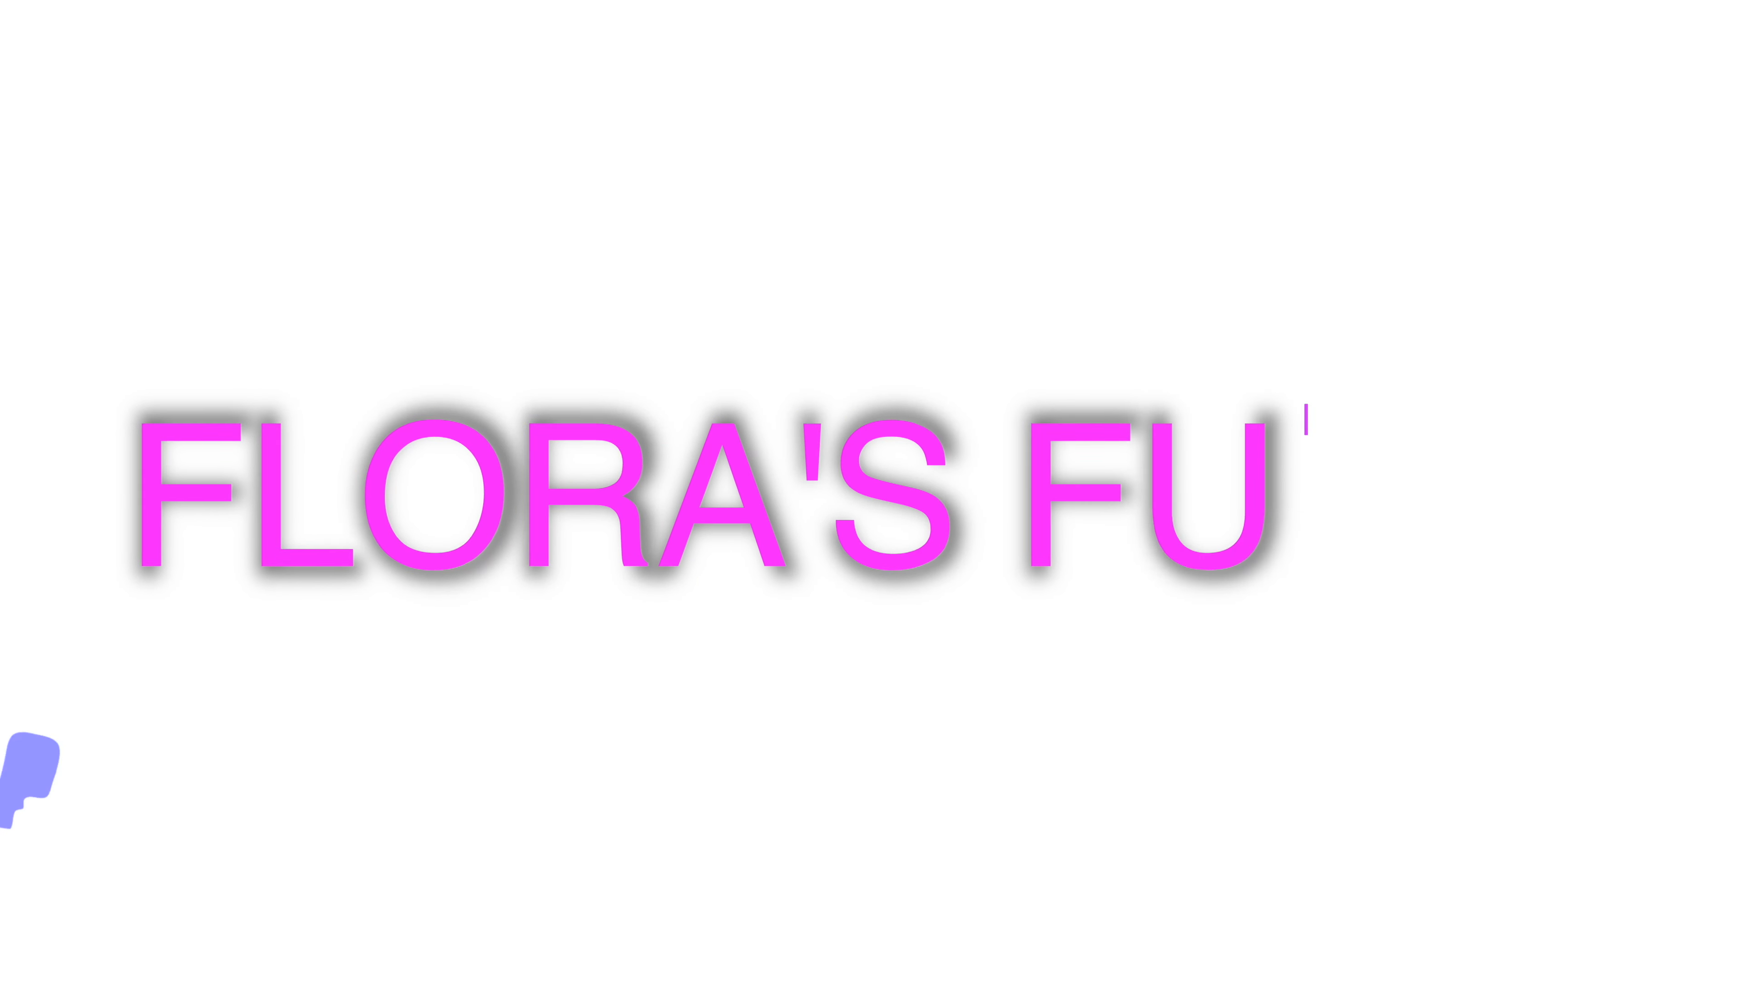